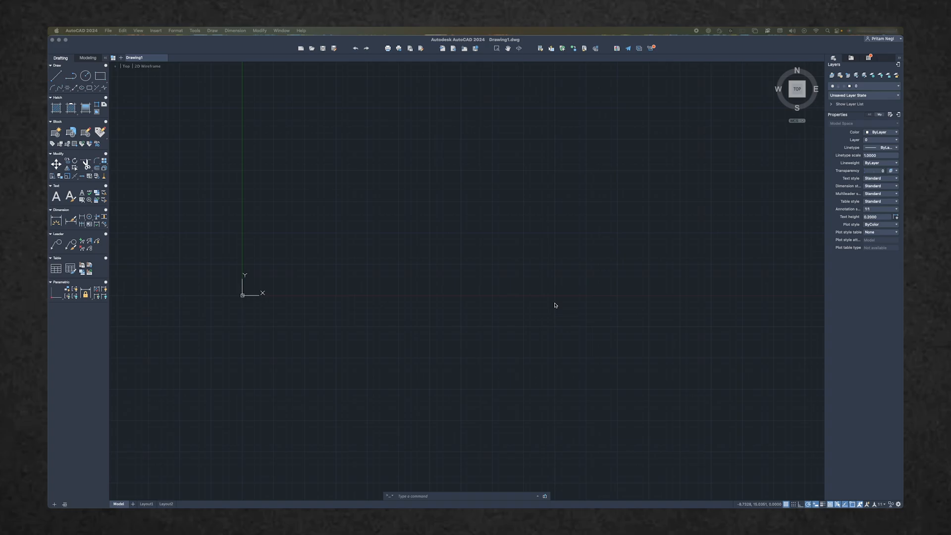
mouse_move(348, 138)
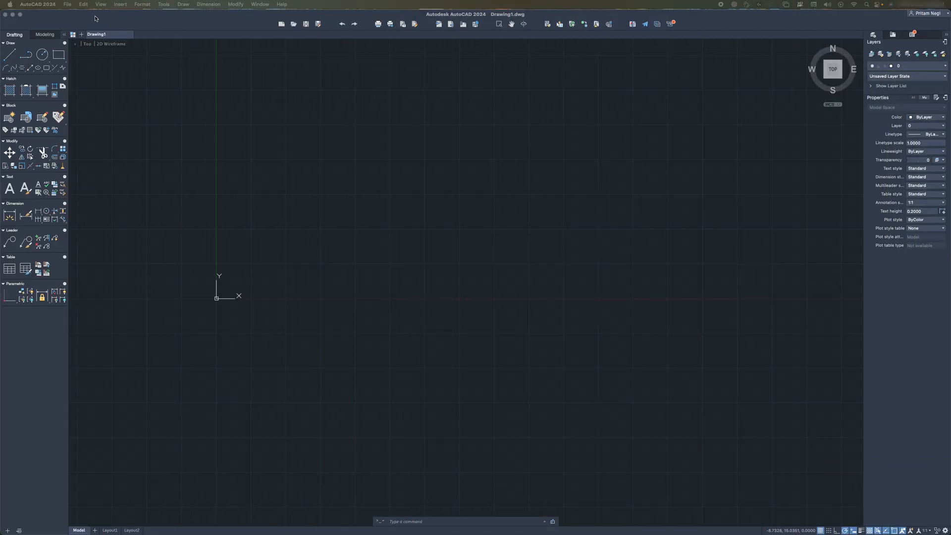
Quit AutoCAD 2024 from its application menu, leaving the desktop with Finder active
click(37, 4)
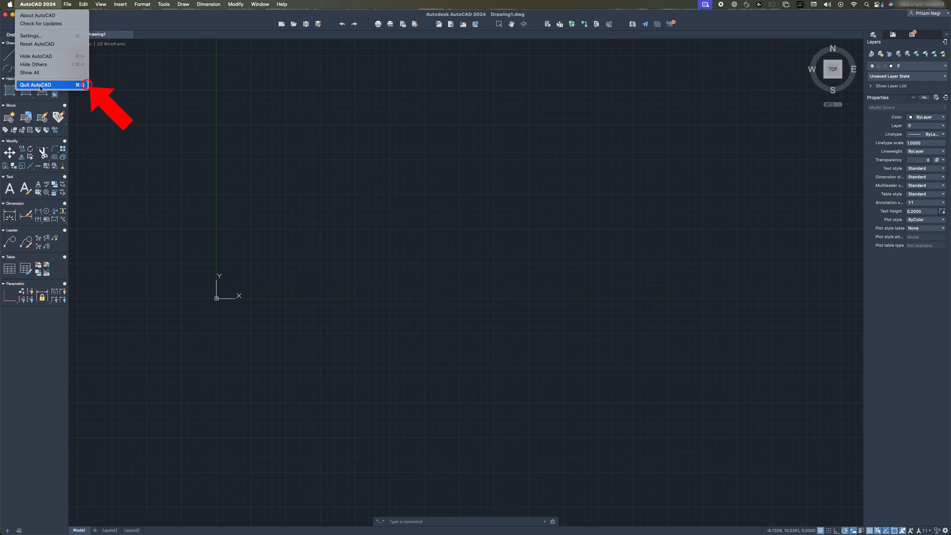
click(36, 84)
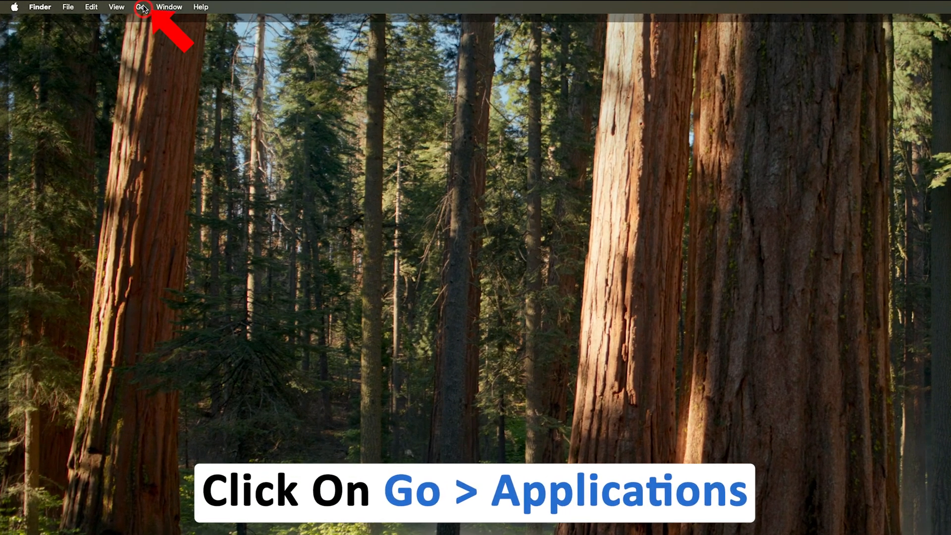
Search the Applications folder for 'autocad', scoped to Applications
click(140, 7)
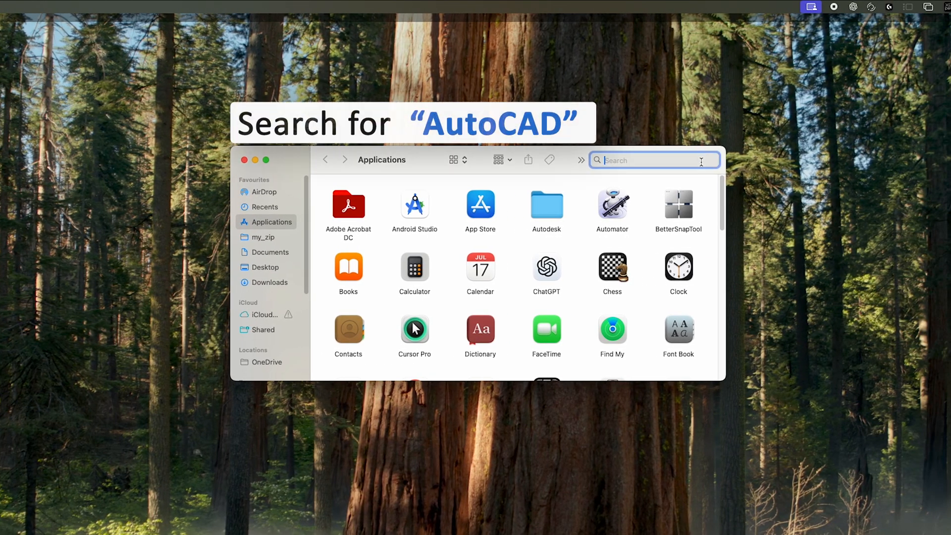
text(au)
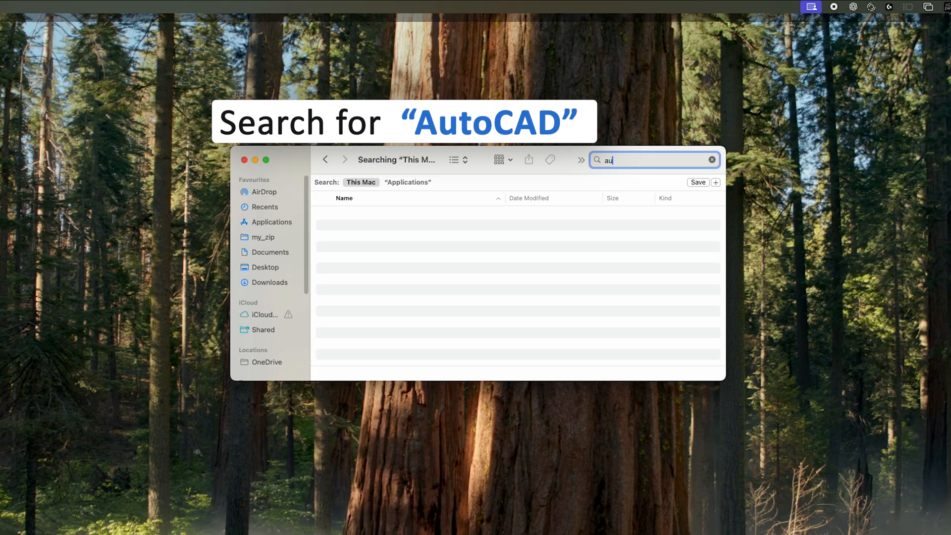
text(tocad)
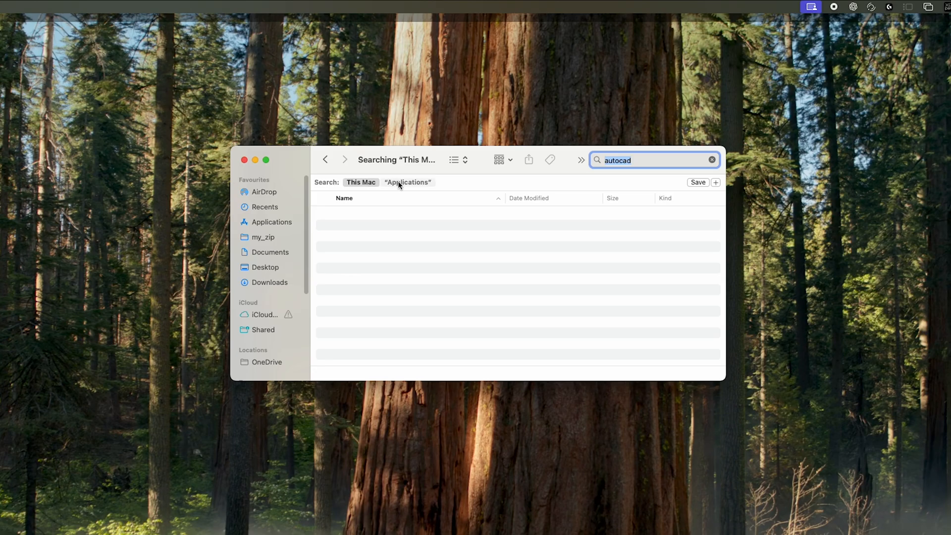
click(408, 182)
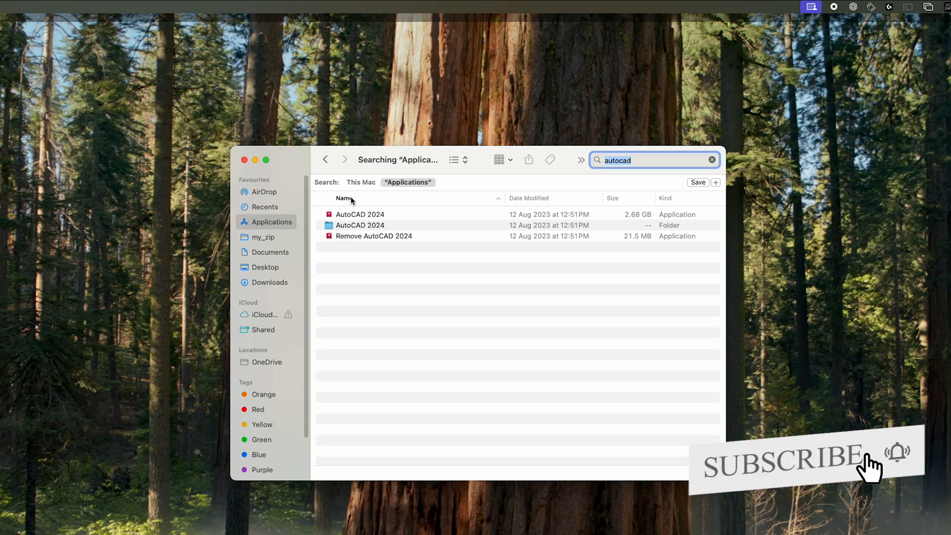
mouse_move(378, 239)
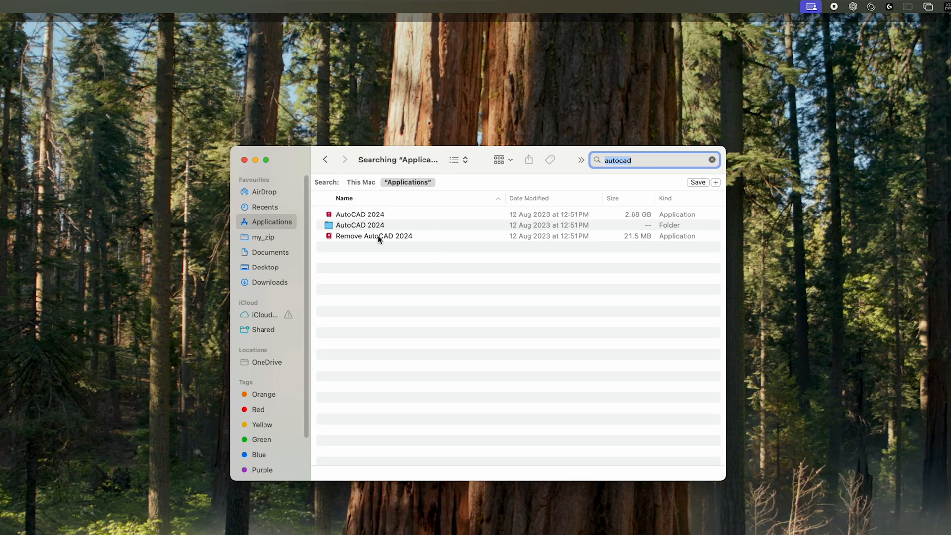
Run Remove AutoCAD 2024 keeping AutoCAD preferences, and authorize the removal with your password
double_click(373, 235)
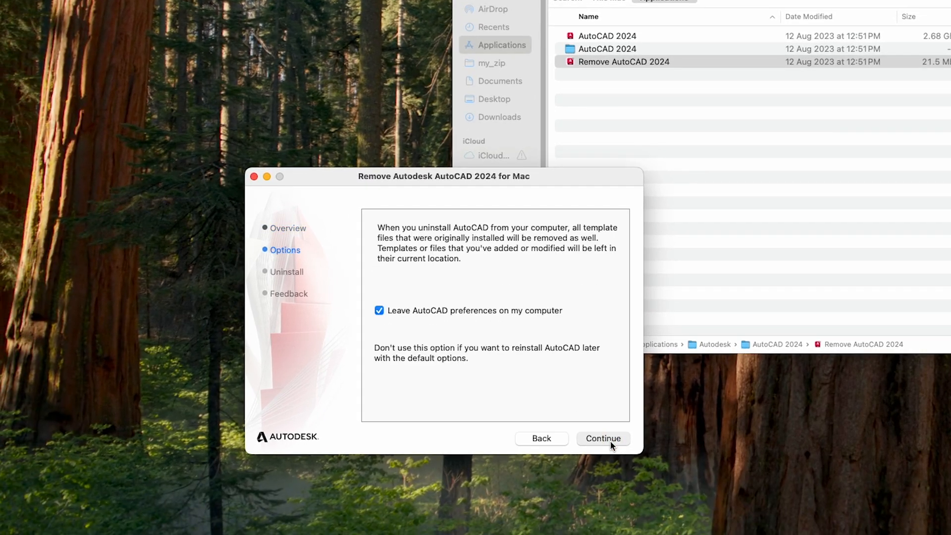
mouse_move(407, 329)
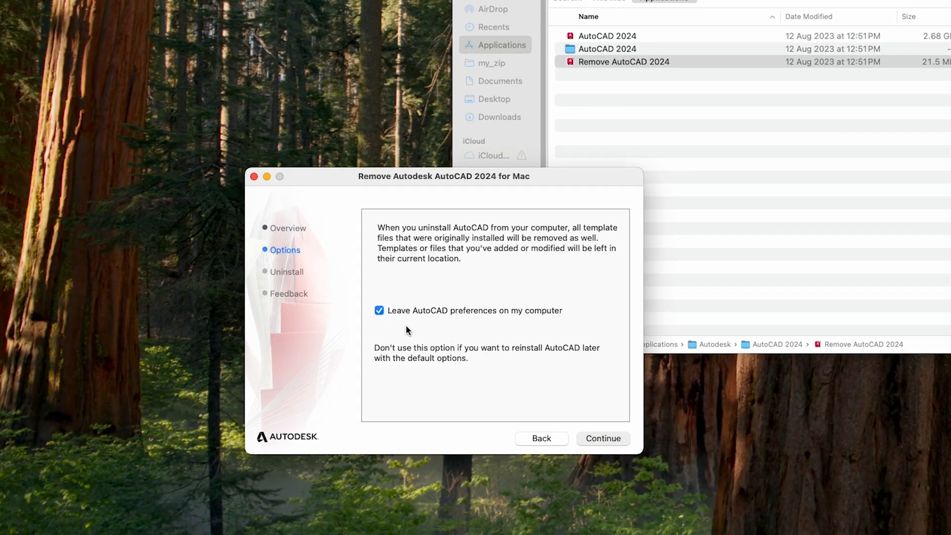
mouse_move(461, 279)
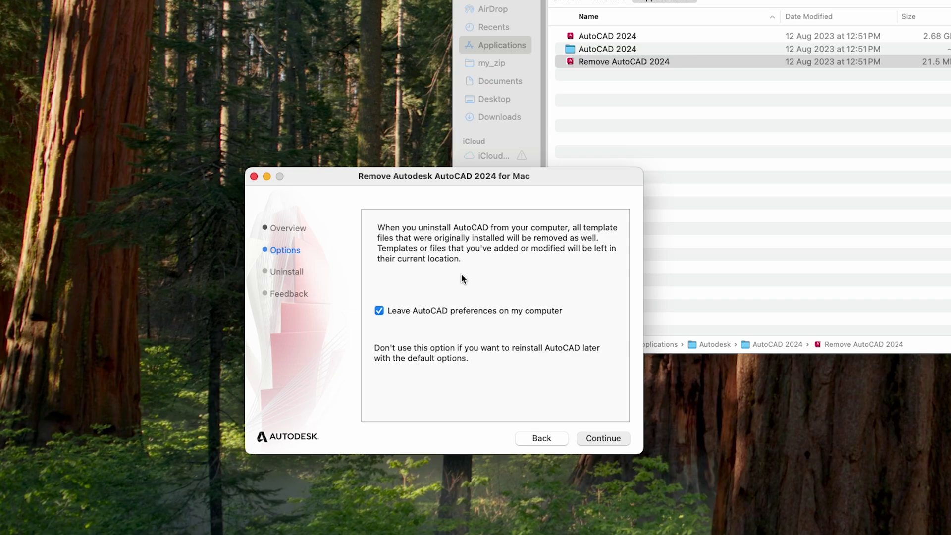
mouse_move(383, 323)
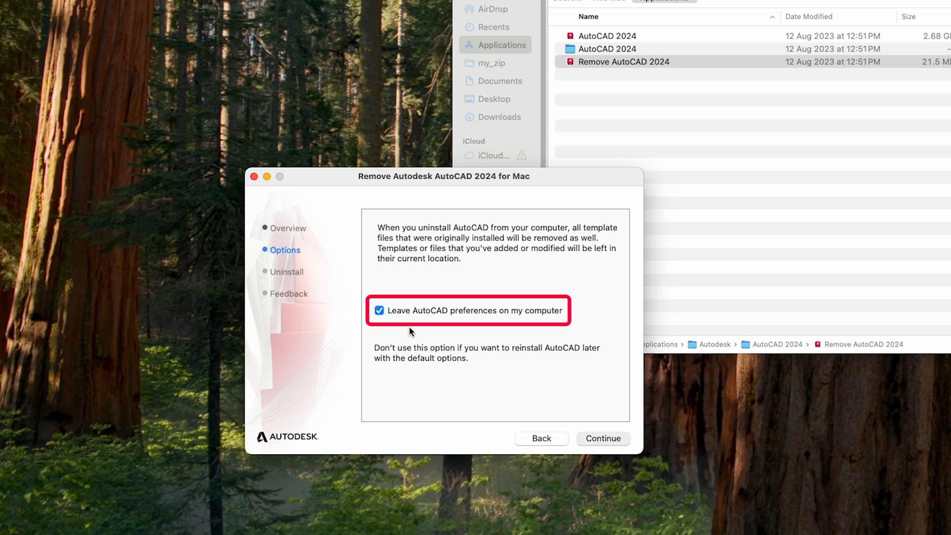
mouse_move(609, 422)
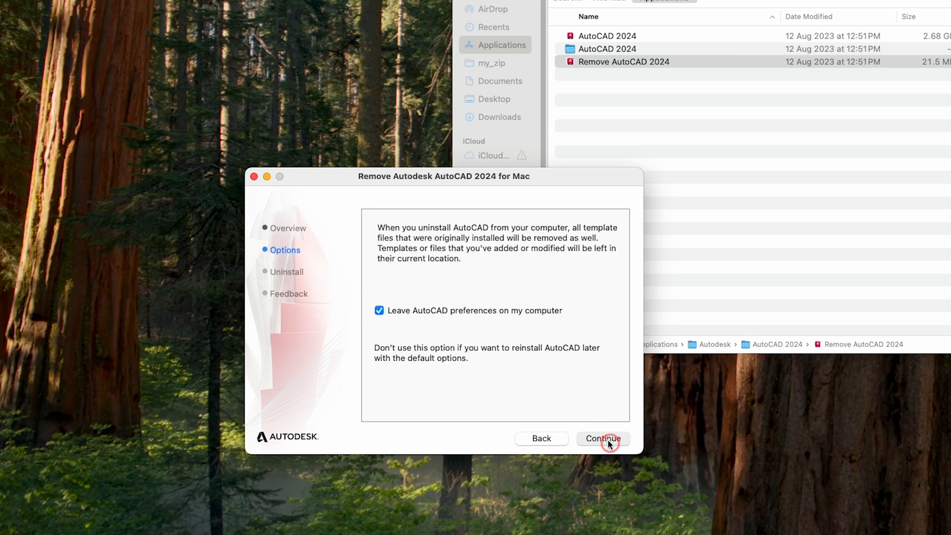
click(602, 438)
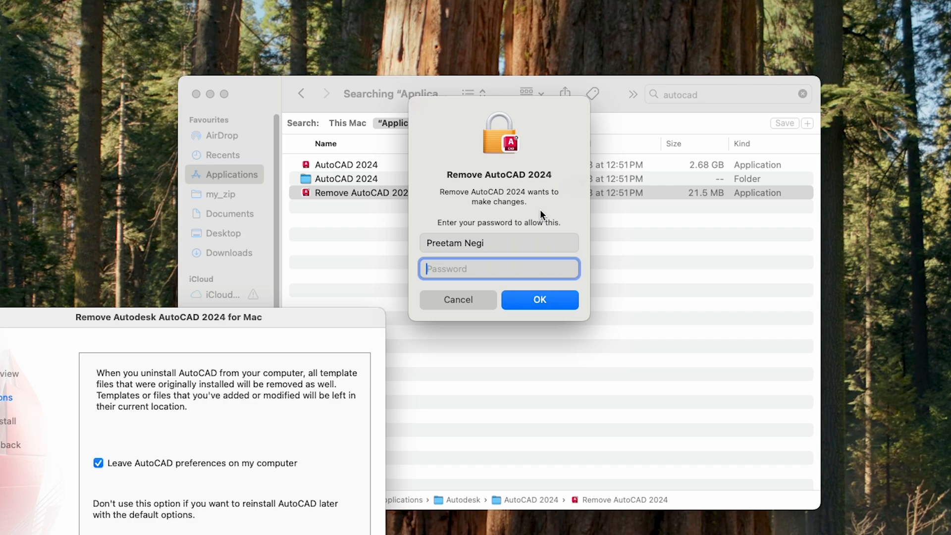
text(password)
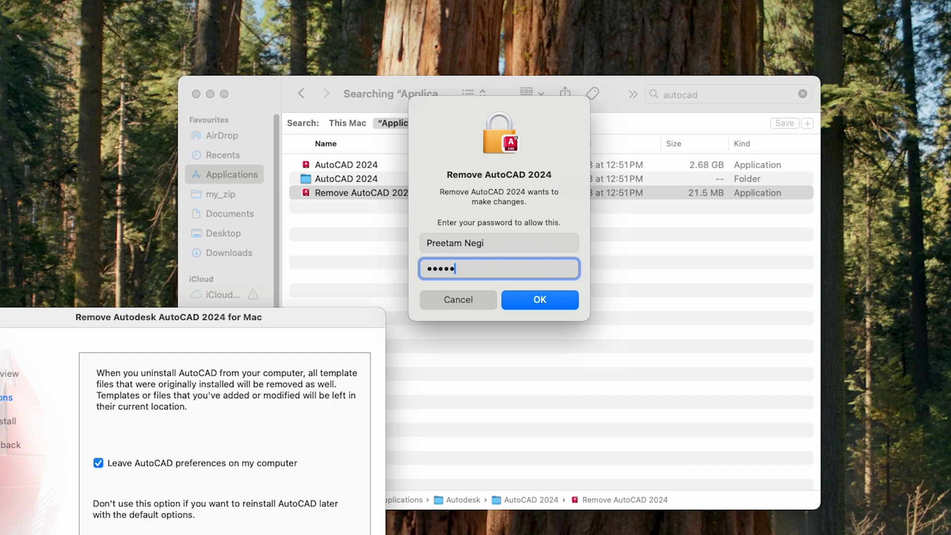
click(538, 299)
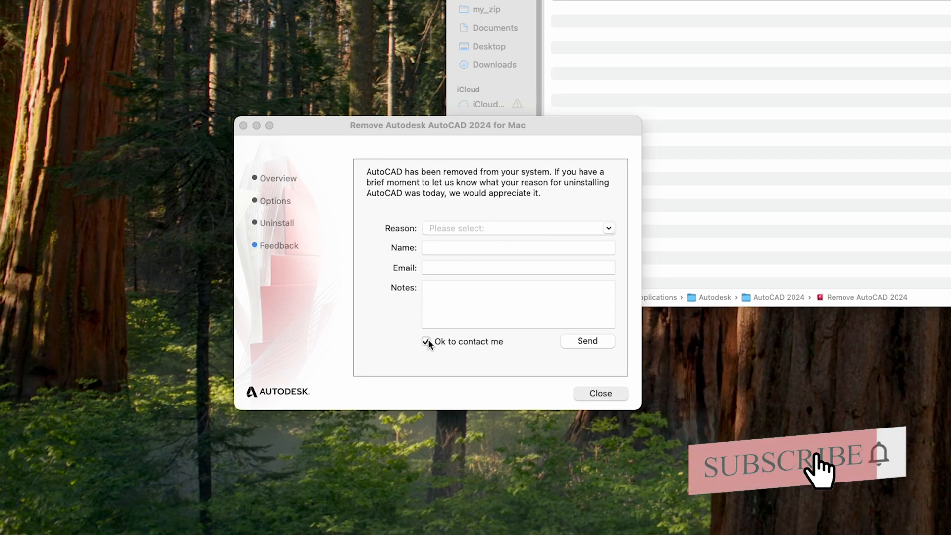
Uncheck 'Ok to contact me' and close the uninstaller without sending feedback
click(426, 341)
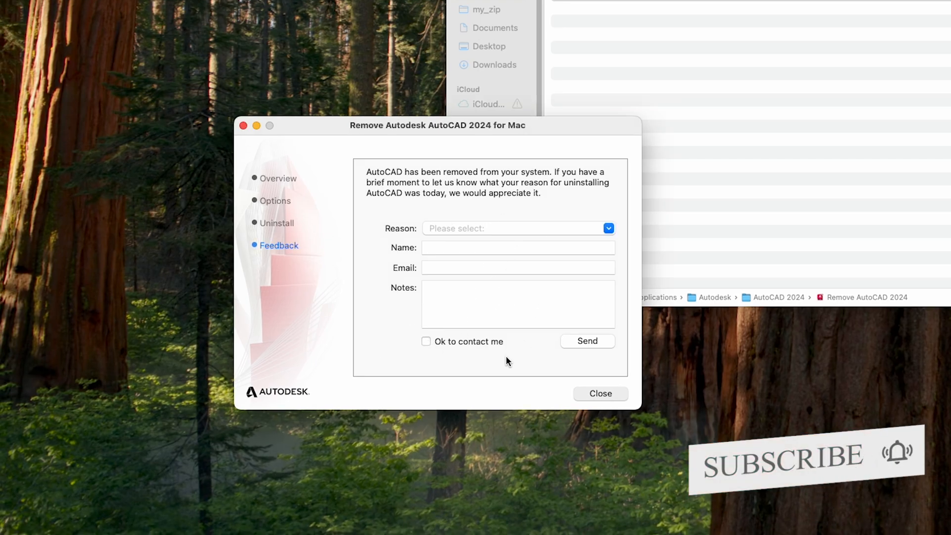
click(600, 393)
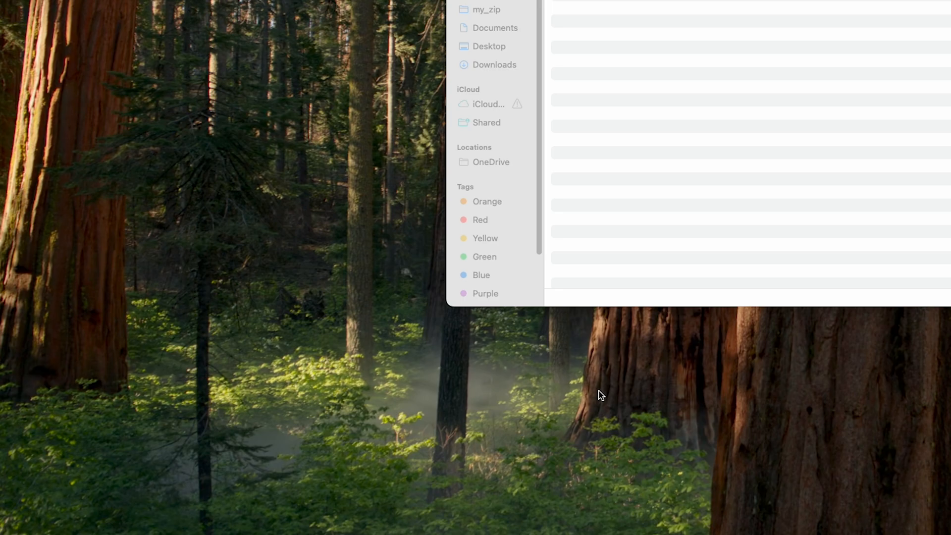